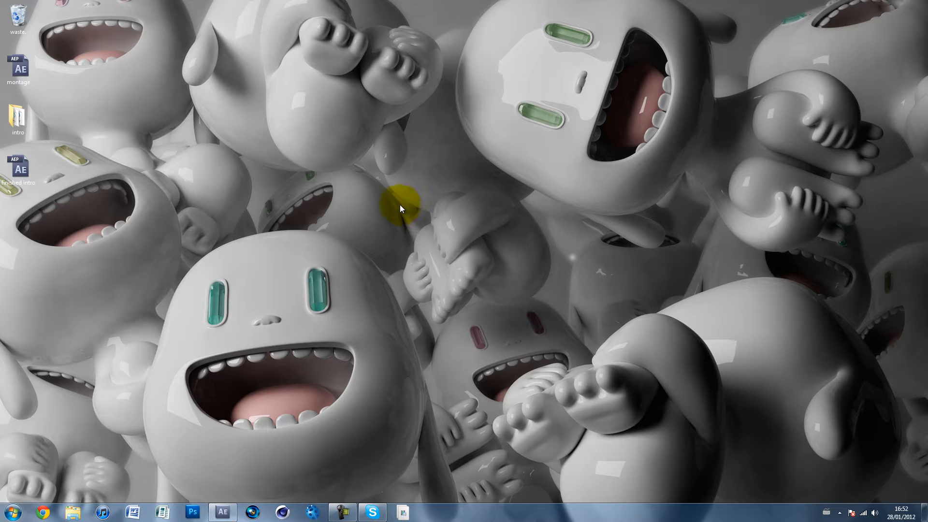
Bring the After Effects project with the across the map no scope gameplay composition to the front
click(222, 511)
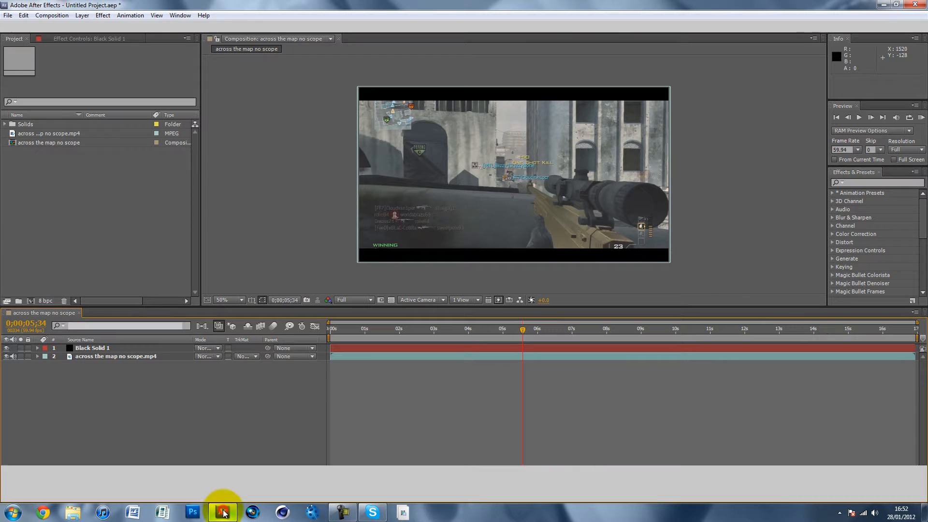
click(223, 512)
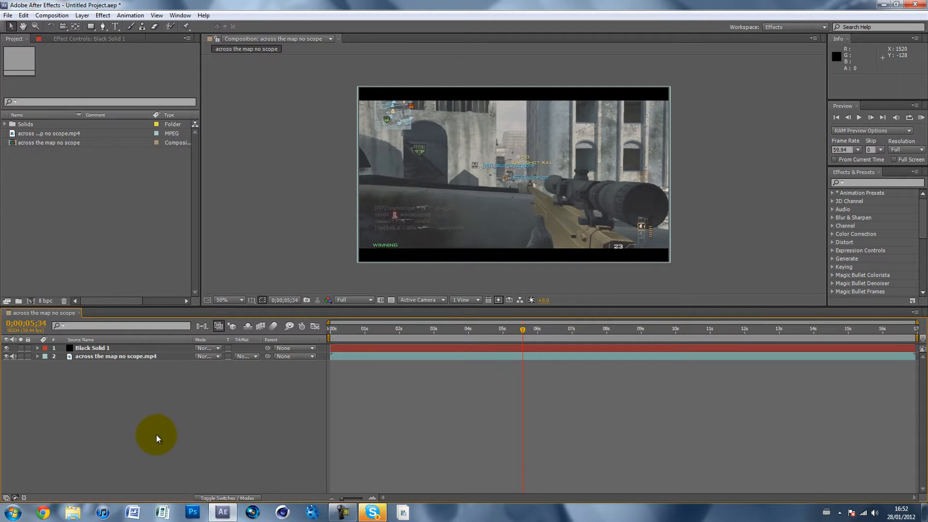
mouse_move(148, 413)
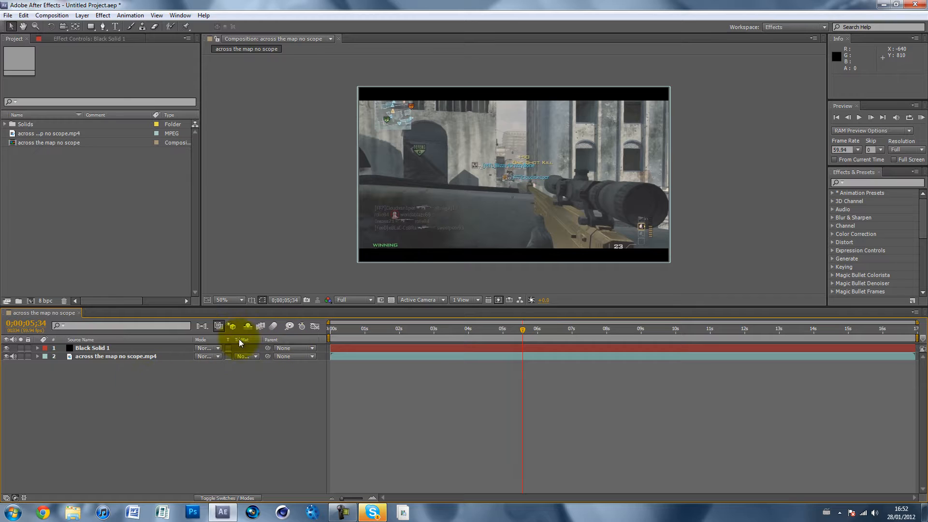
click(92, 348)
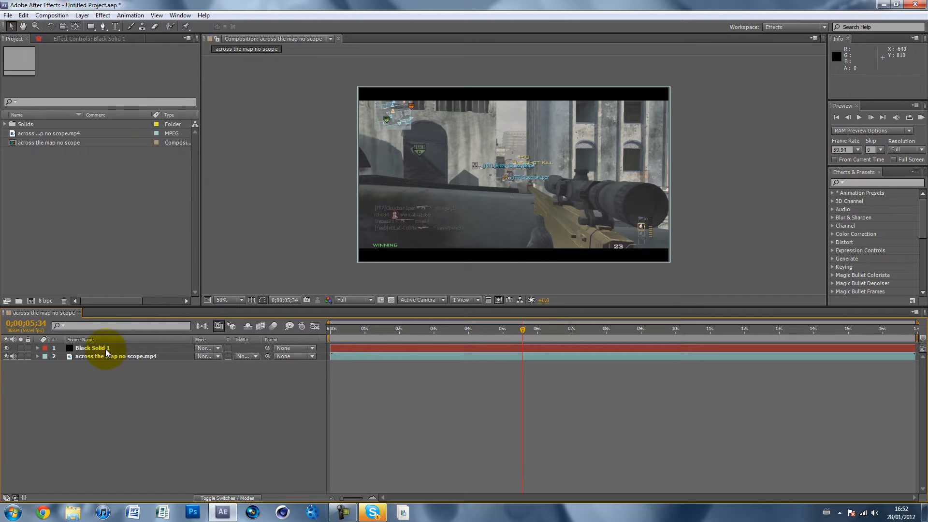
click(92, 347)
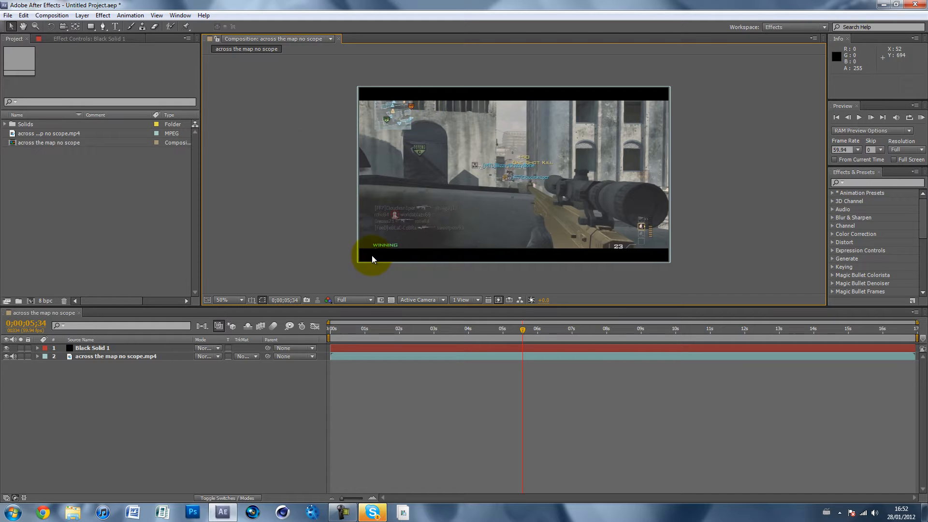
mouse_move(353, 97)
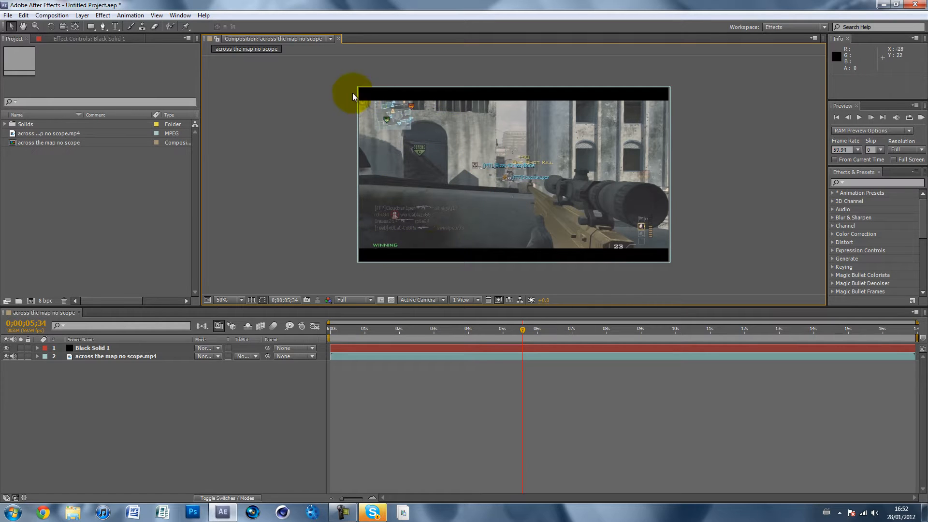
mouse_move(447, 269)
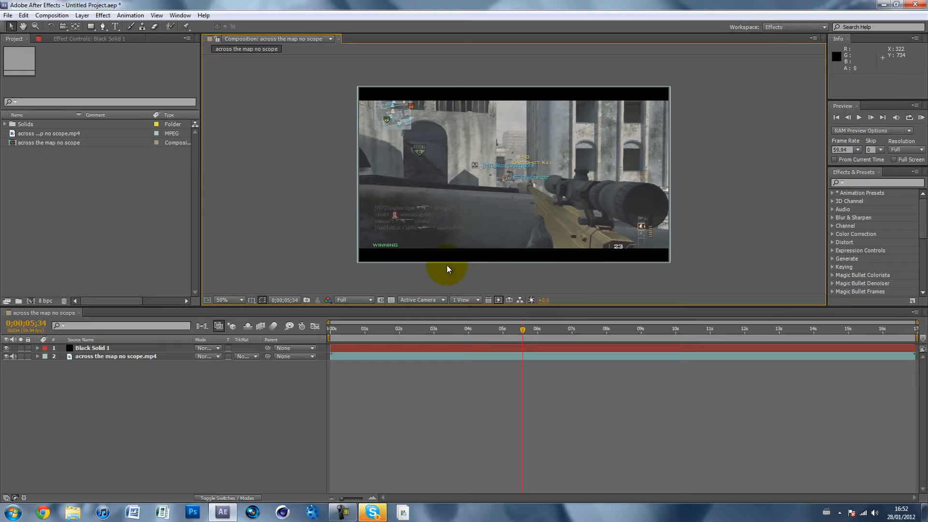
click(92, 347)
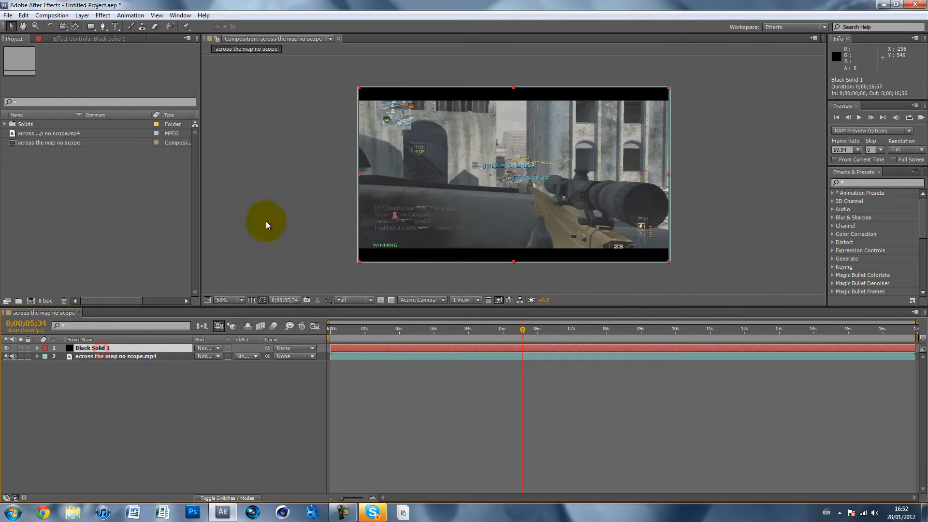
mouse_move(456, 231)
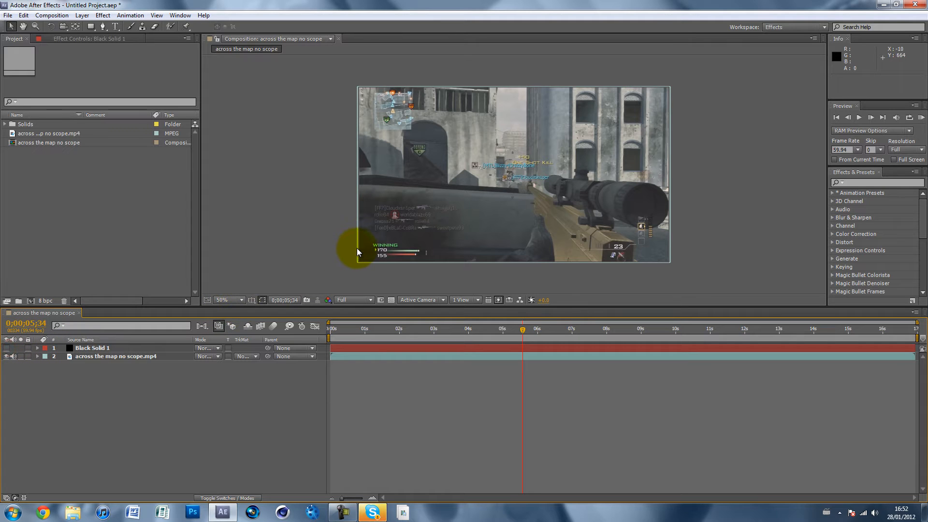
mouse_move(697, 249)
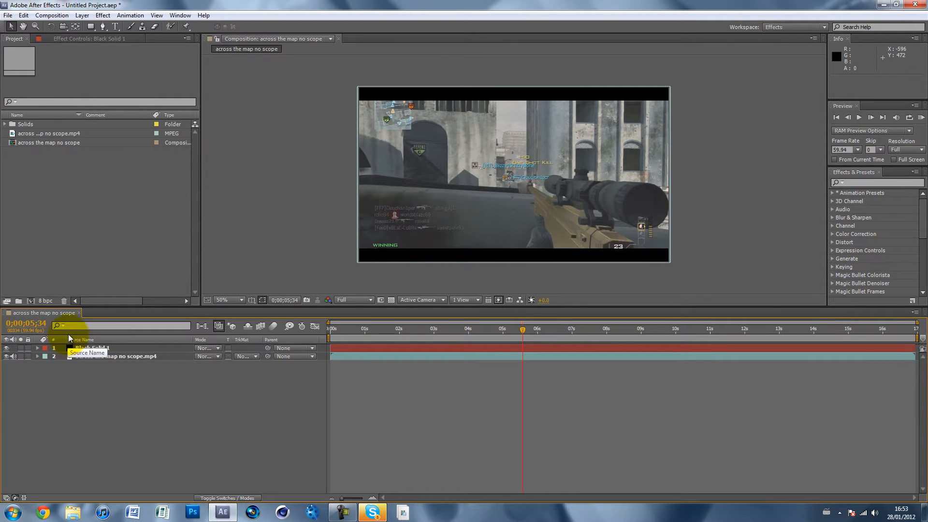
mouse_move(83, 281)
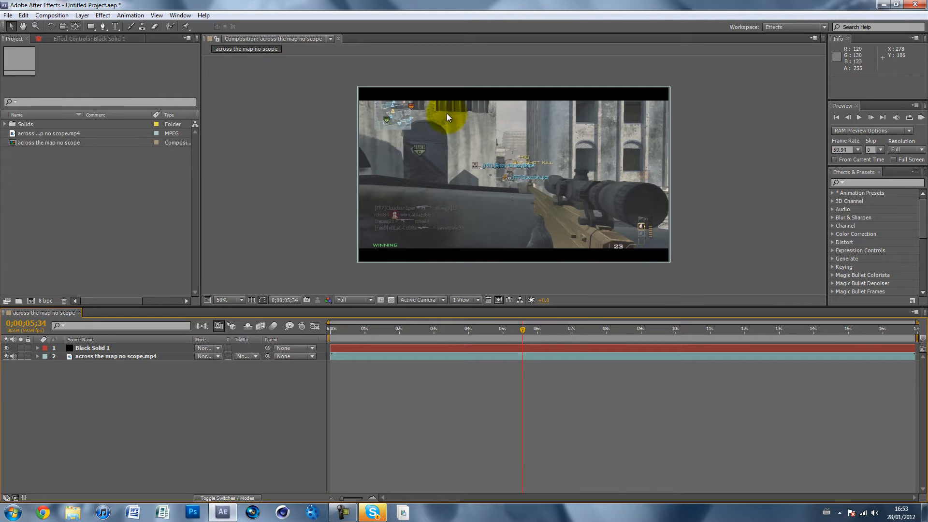
Open Composition Settings and lower the height to 613 px, keeping width at 1280 px
click(51, 15)
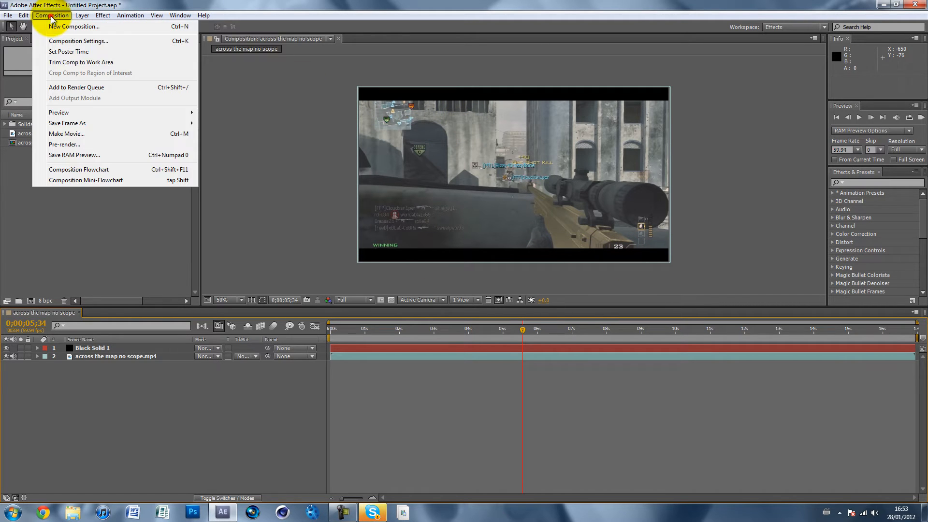
click(78, 41)
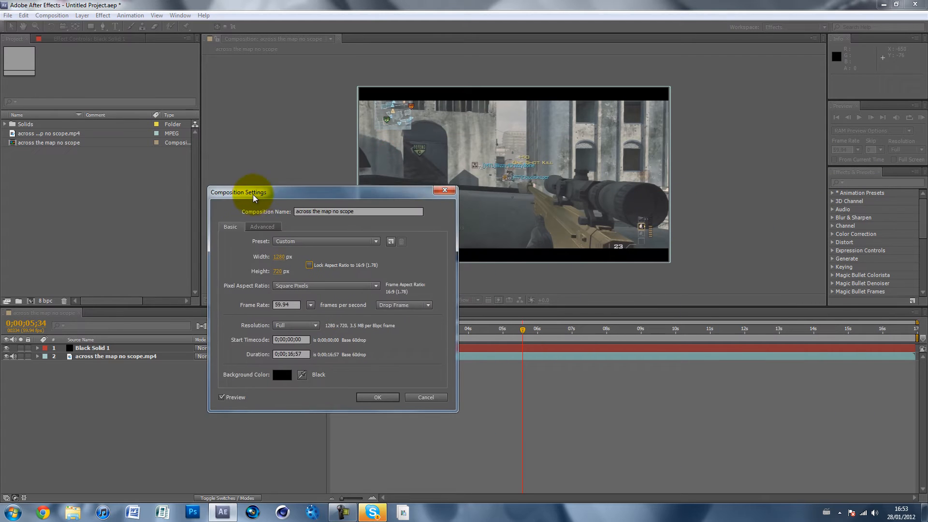
drag(239, 192, 161, 210)
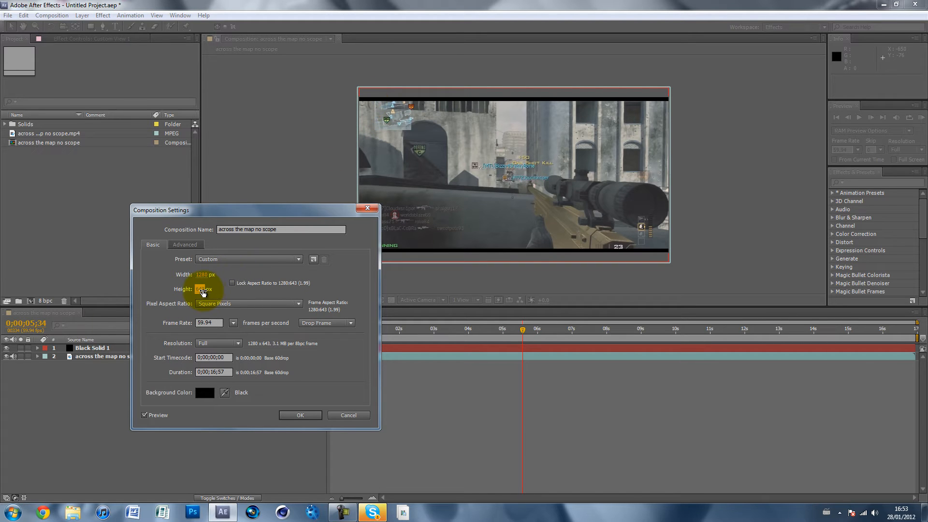
text(626)
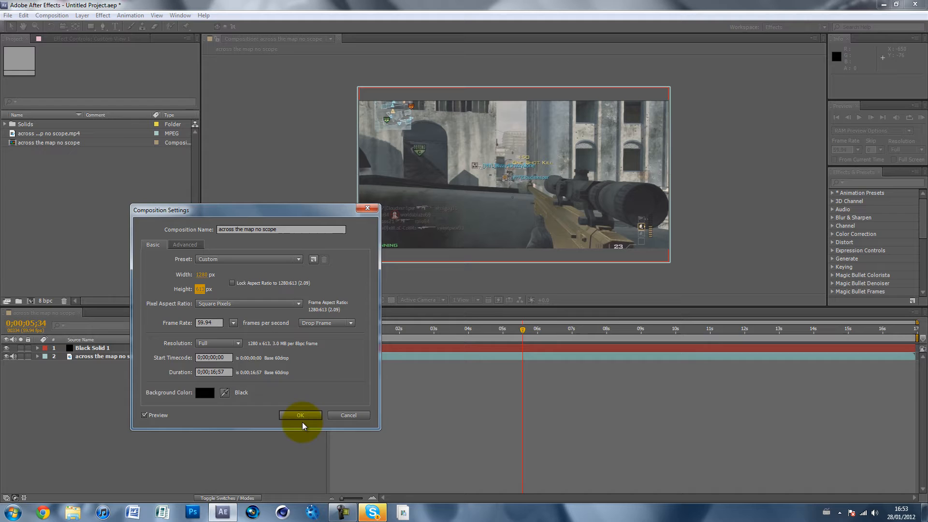
Apply the 613 px height and raise the preview magnification to 100% to check the crop
click(300, 415)
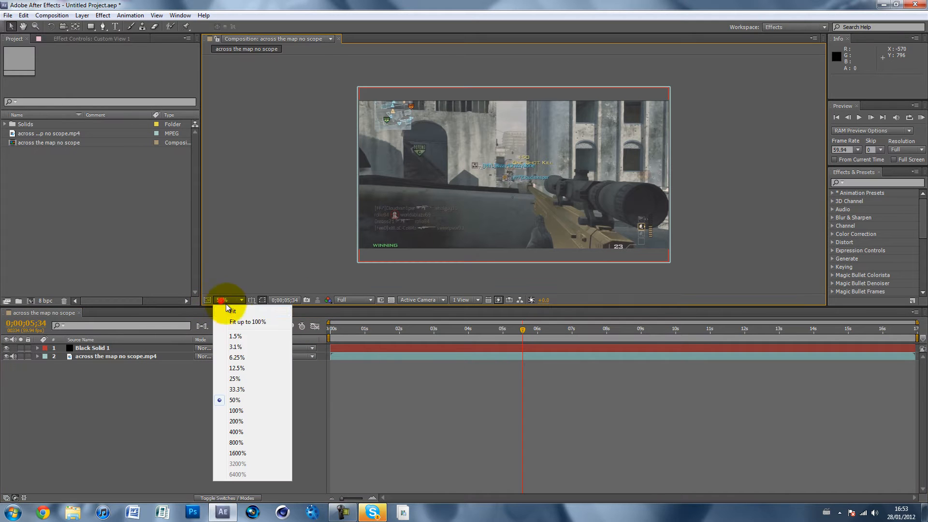
click(247, 322)
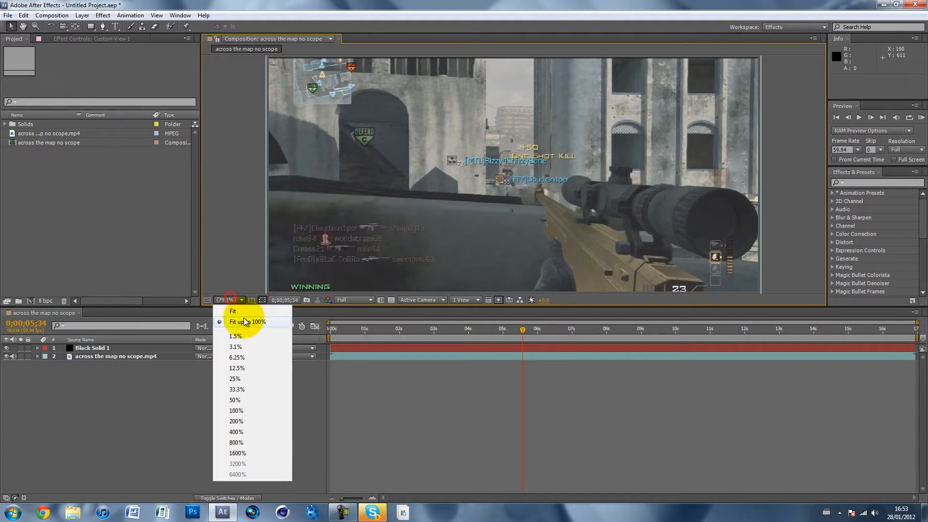
click(234, 399)
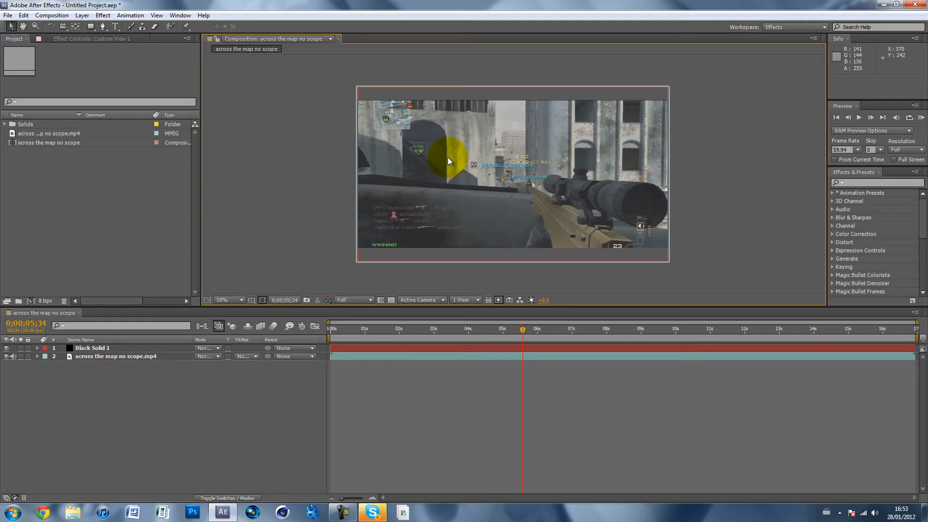
mouse_move(255, 318)
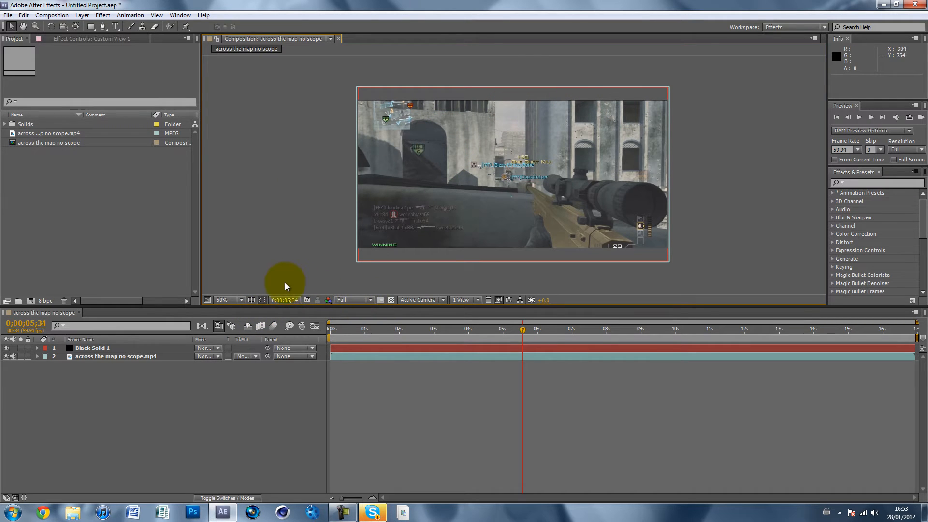
mouse_move(467, 98)
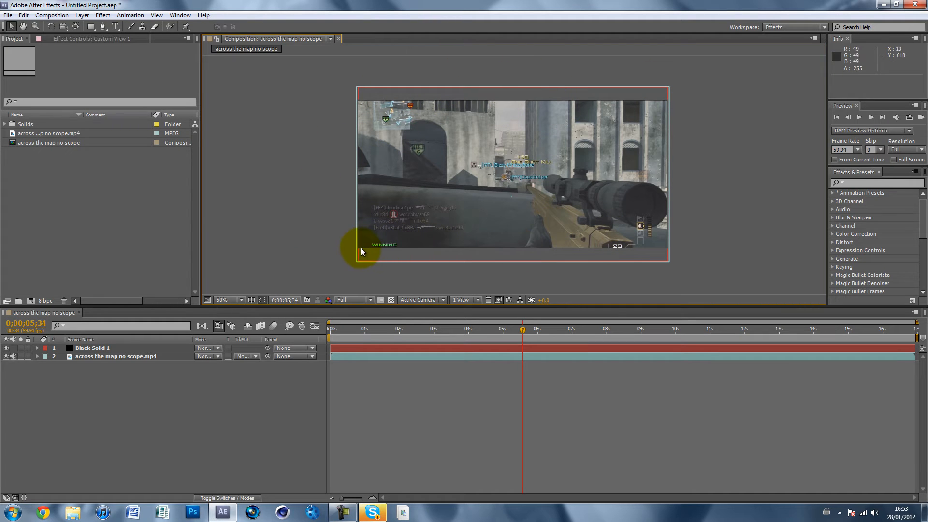
mouse_move(639, 275)
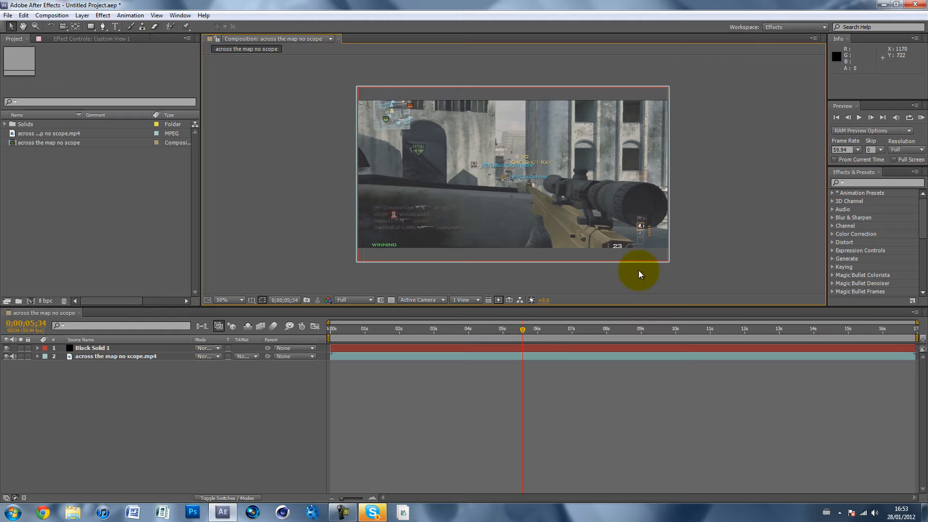
mouse_move(621, 98)
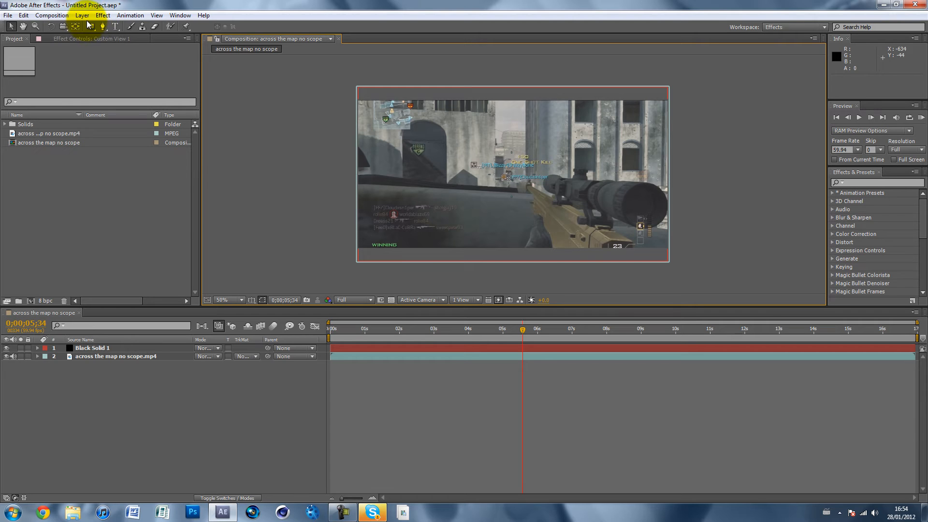
Open the Edit menu to reach the Preferences categories
click(24, 15)
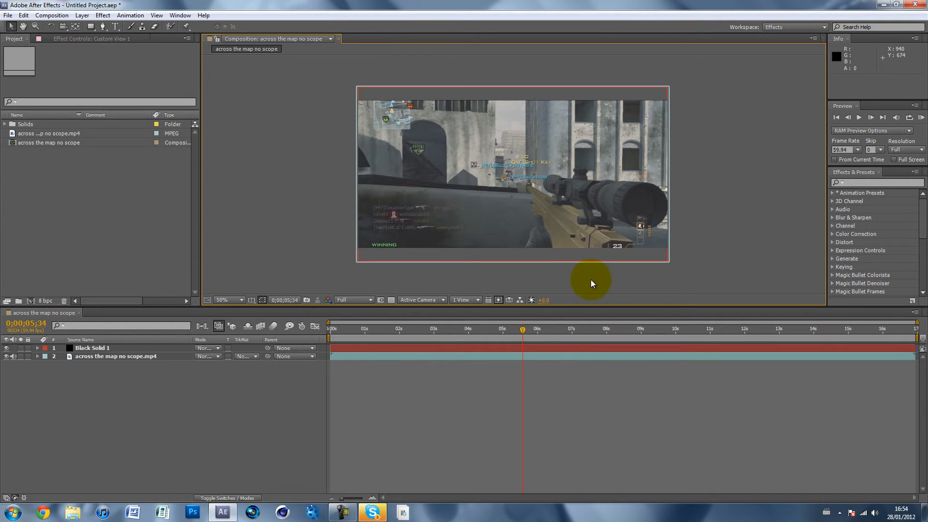
click(24, 15)
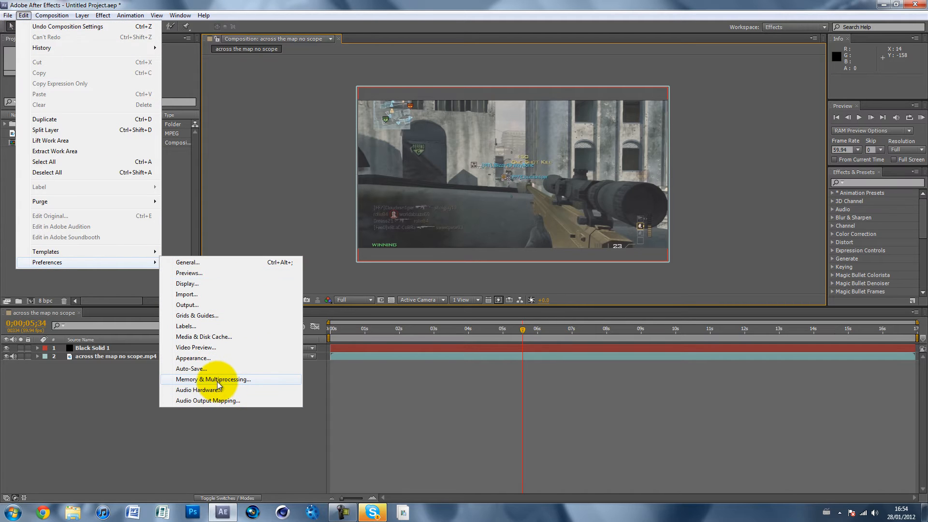
Enable multi-frame rendering and set 1 GB RAM per background CPU in Memory & Multiprocessing
click(213, 379)
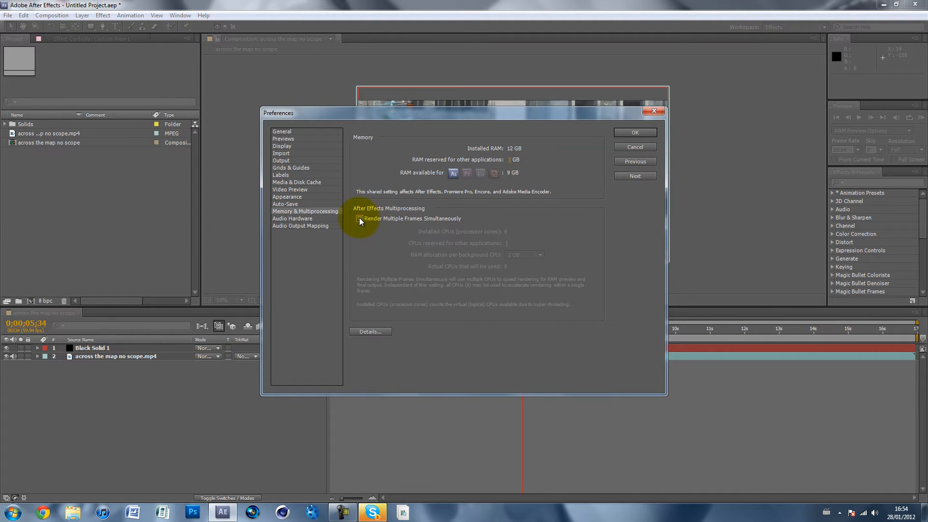
click(359, 219)
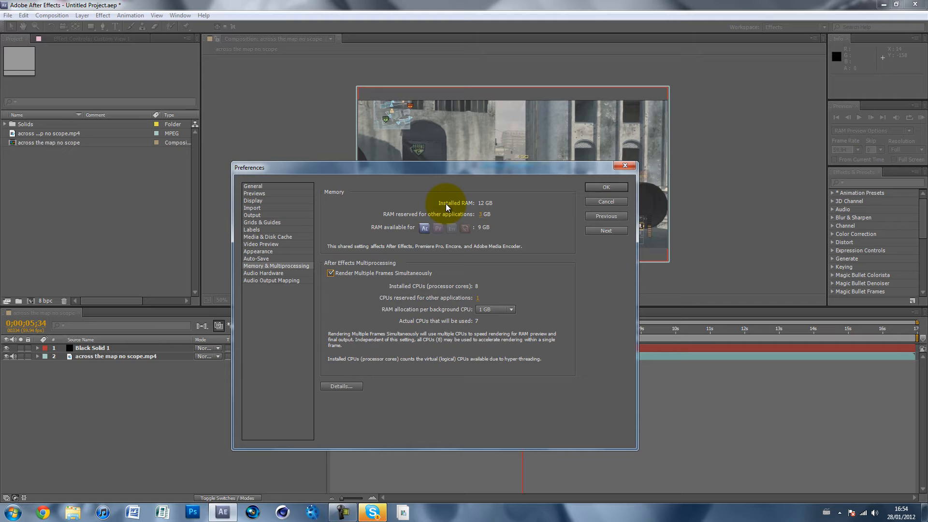
mouse_move(449, 205)
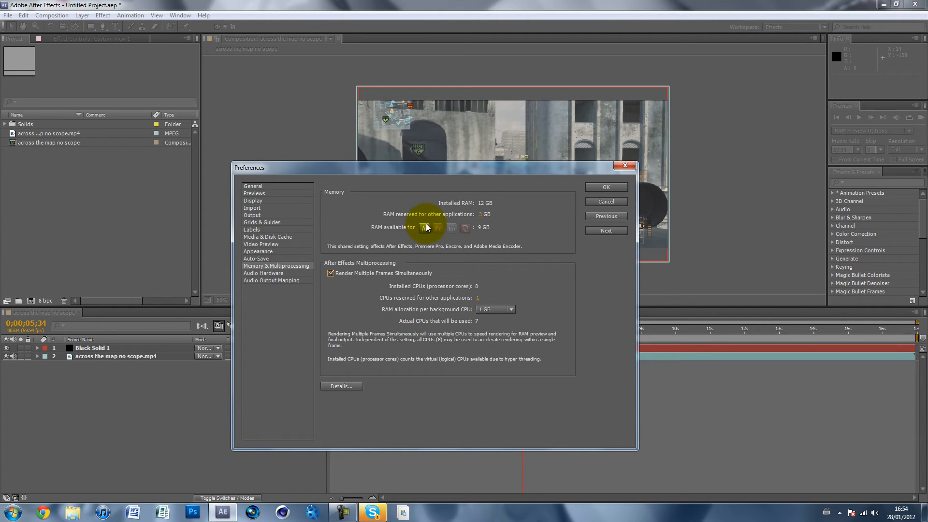
mouse_move(483, 208)
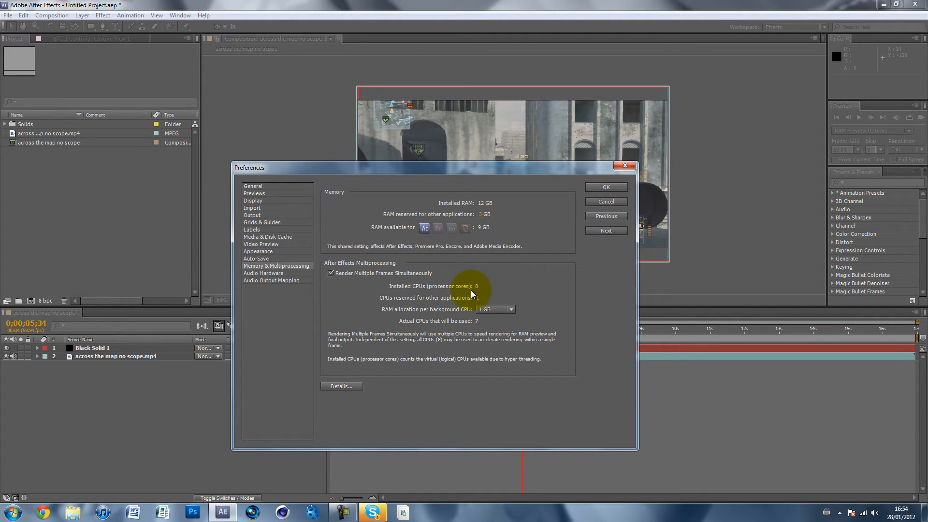
mouse_move(457, 300)
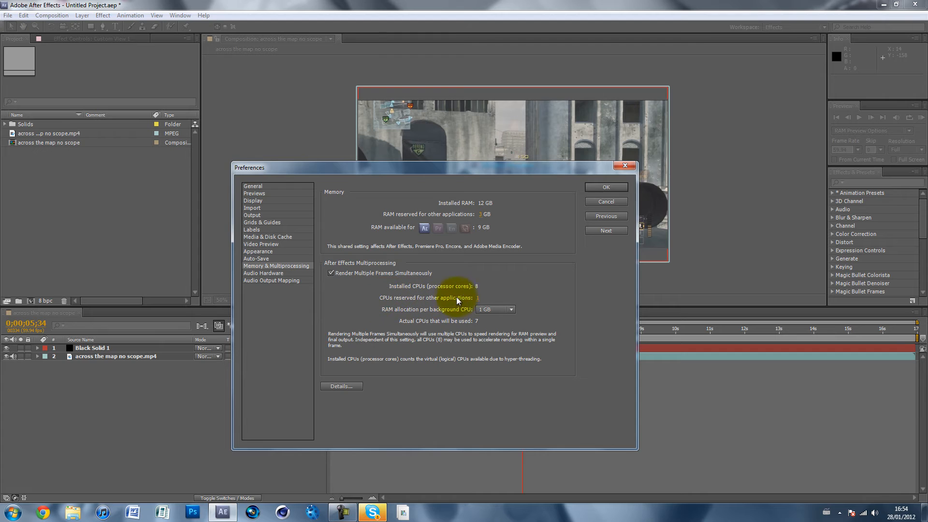
mouse_move(483, 242)
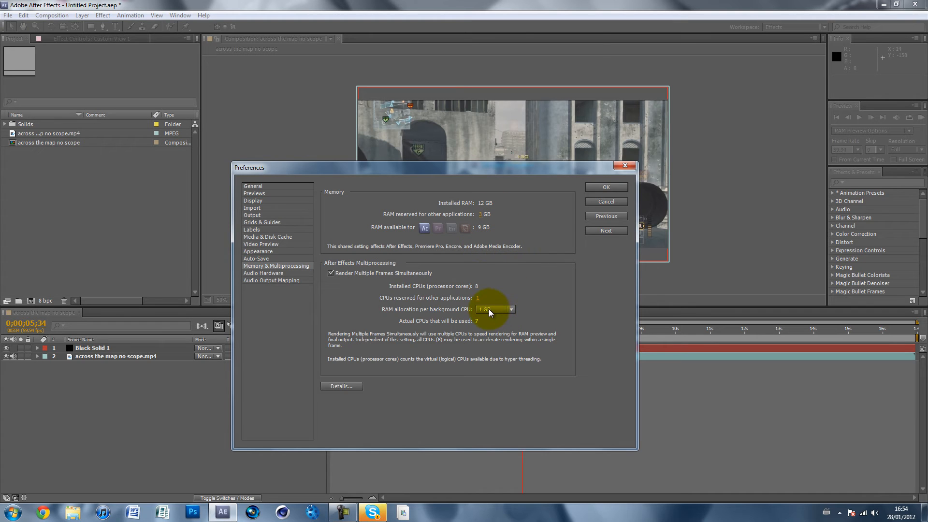
mouse_move(464, 329)
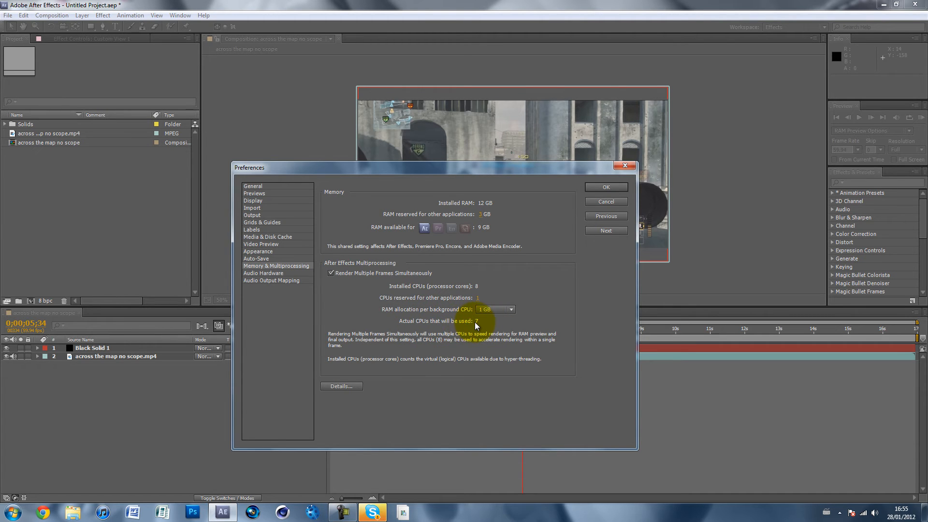
mouse_move(484, 231)
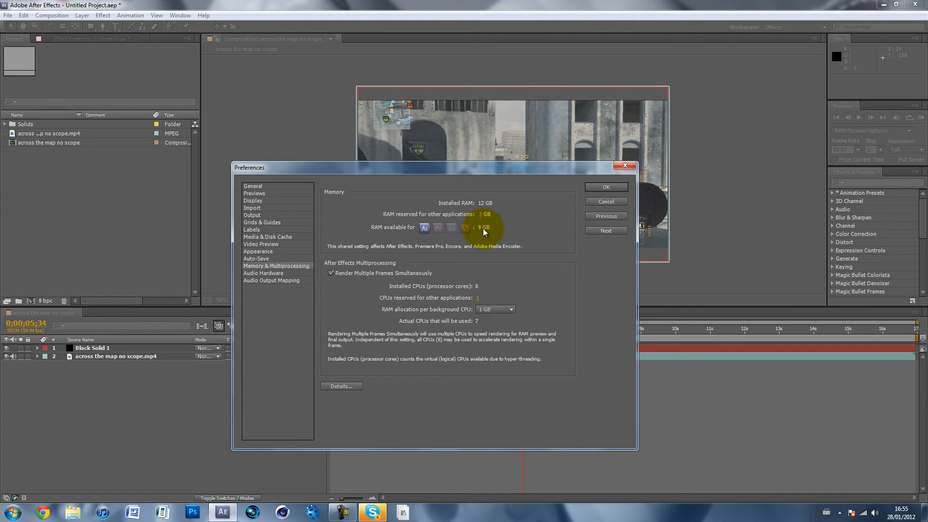
click(511, 309)
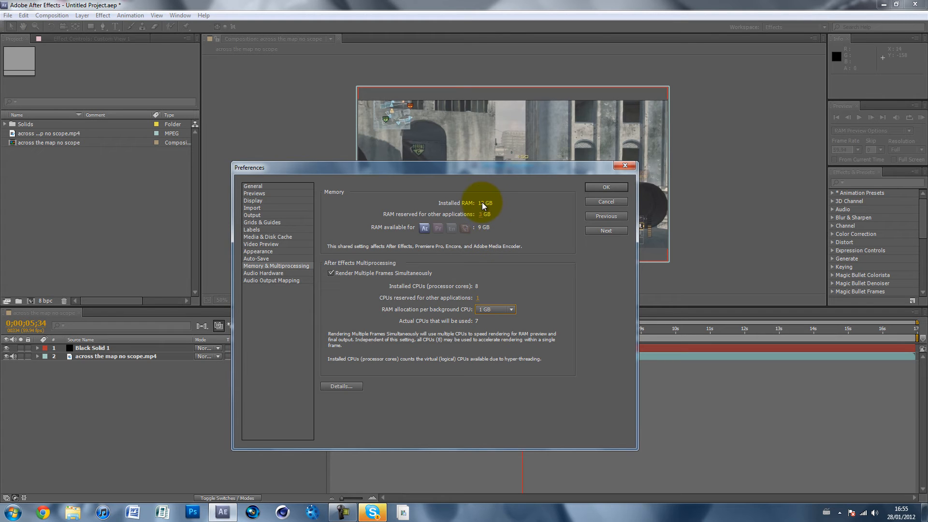
click(495, 309)
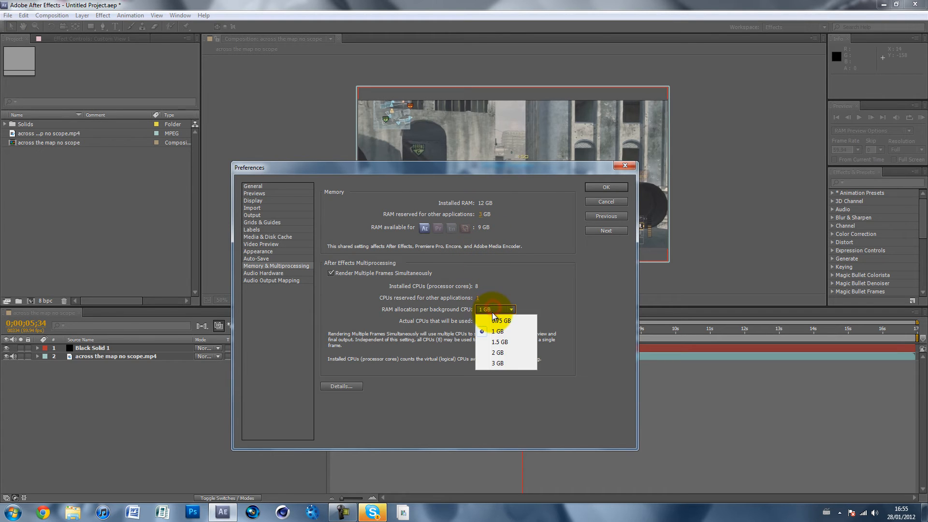
click(499, 330)
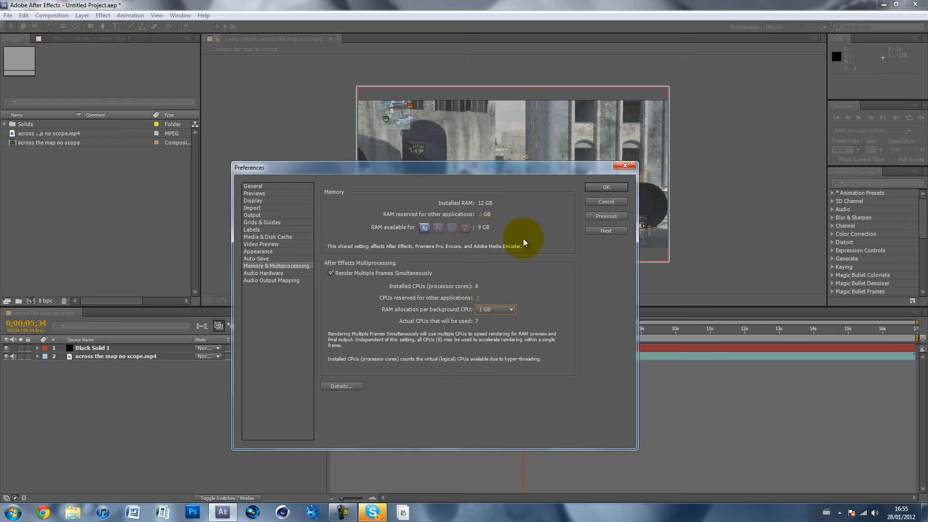
mouse_move(392, 207)
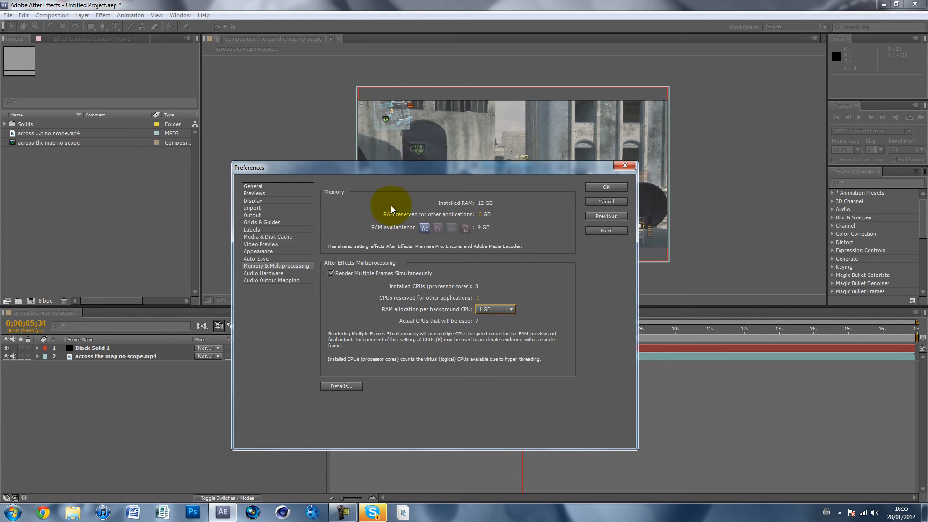
click(605, 187)
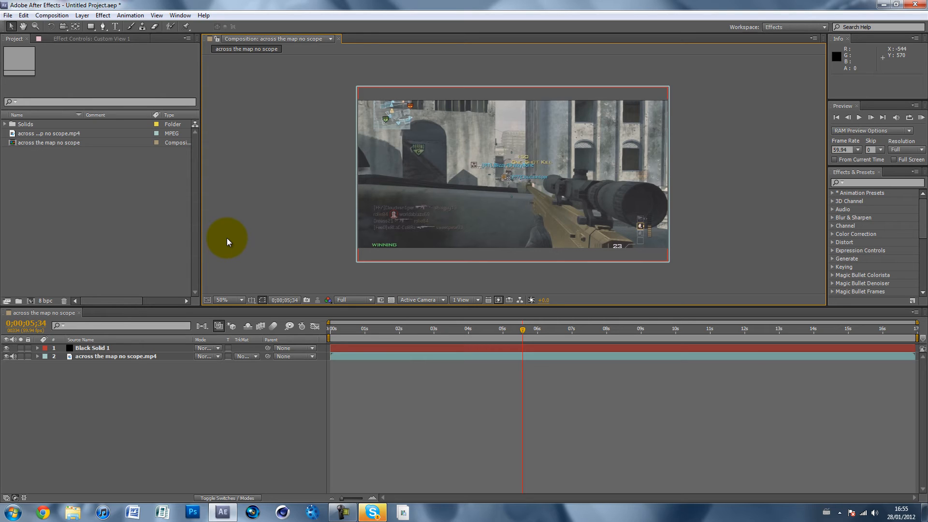
mouse_move(191, 90)
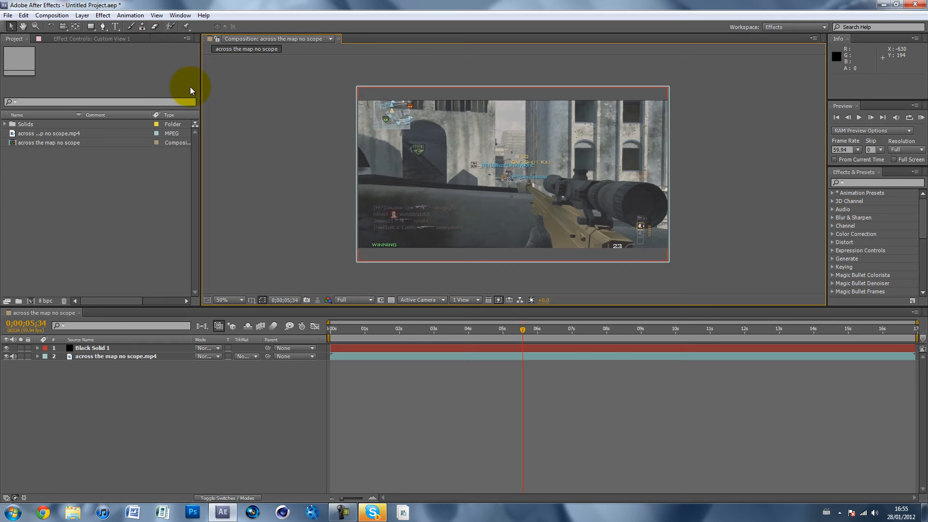
Add the composition to the render queue with AVI output saved to the desktop
click(52, 15)
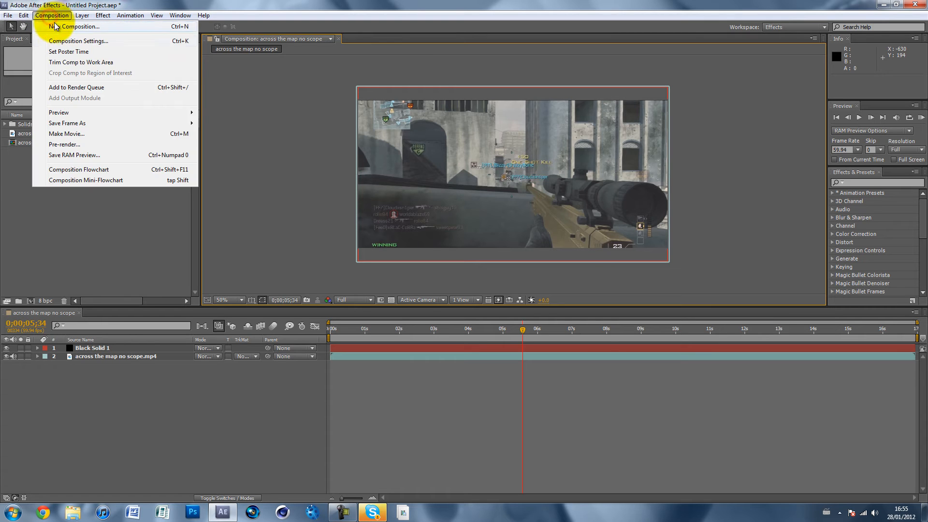
click(75, 87)
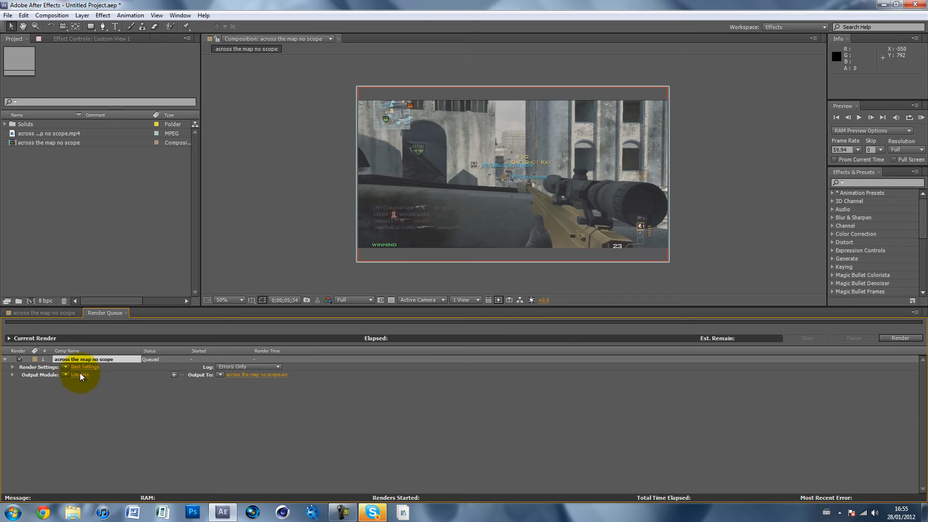
click(80, 375)
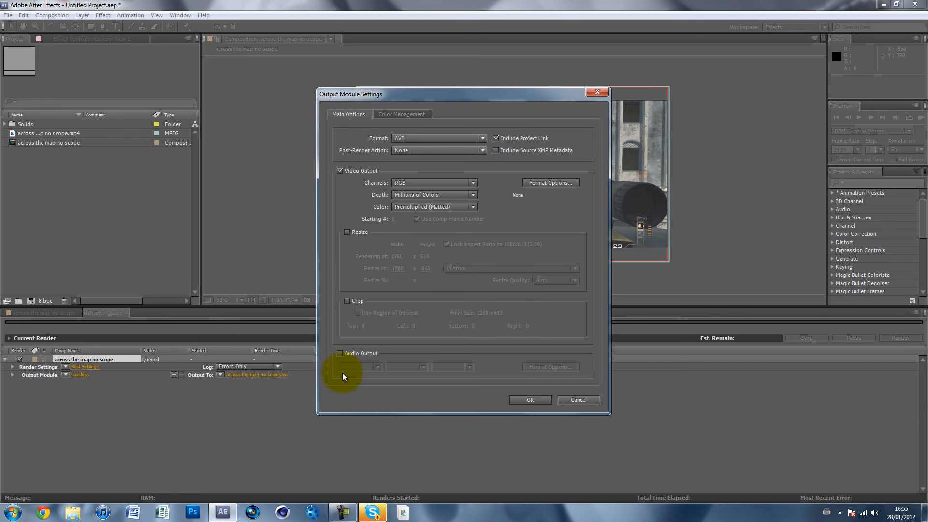
click(529, 400)
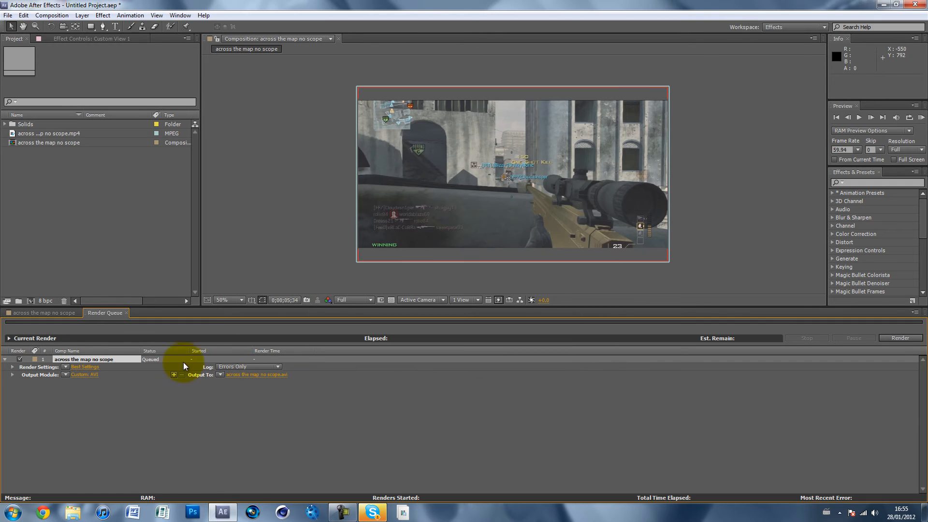
click(257, 374)
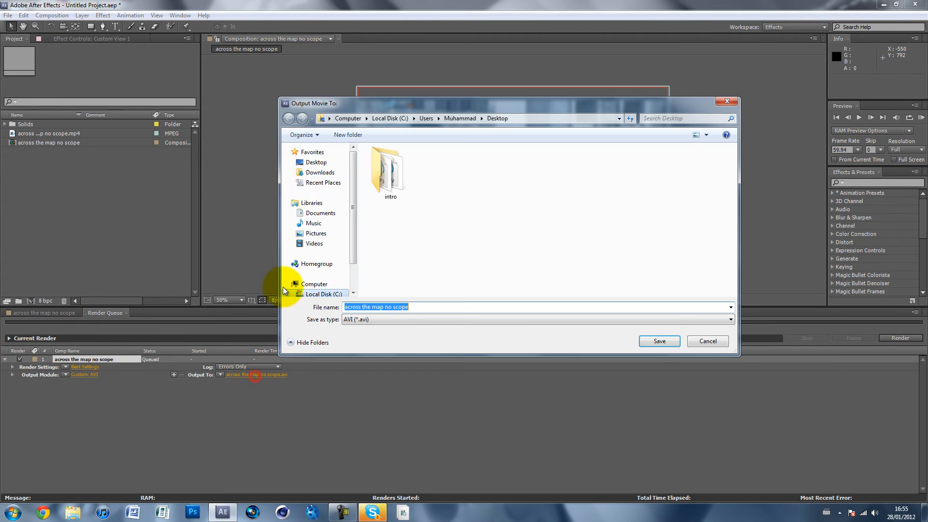
click(658, 342)
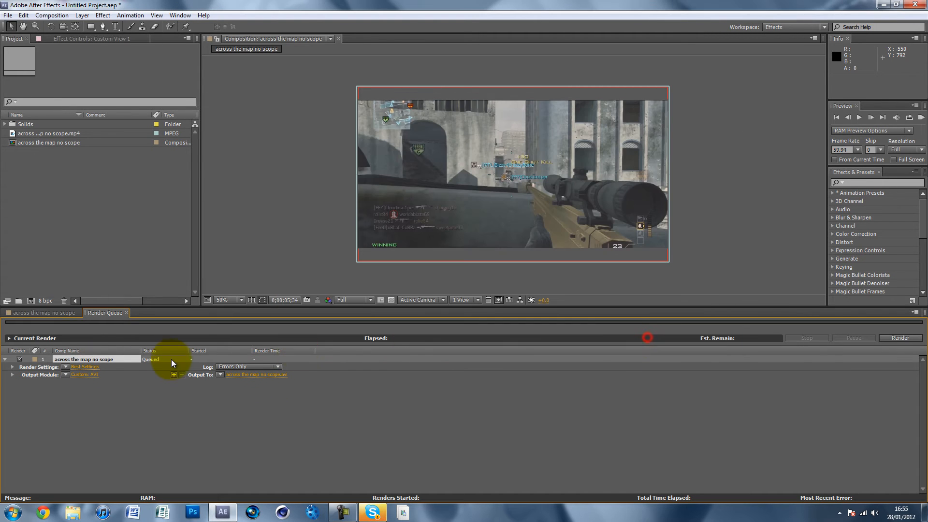
mouse_move(734, 336)
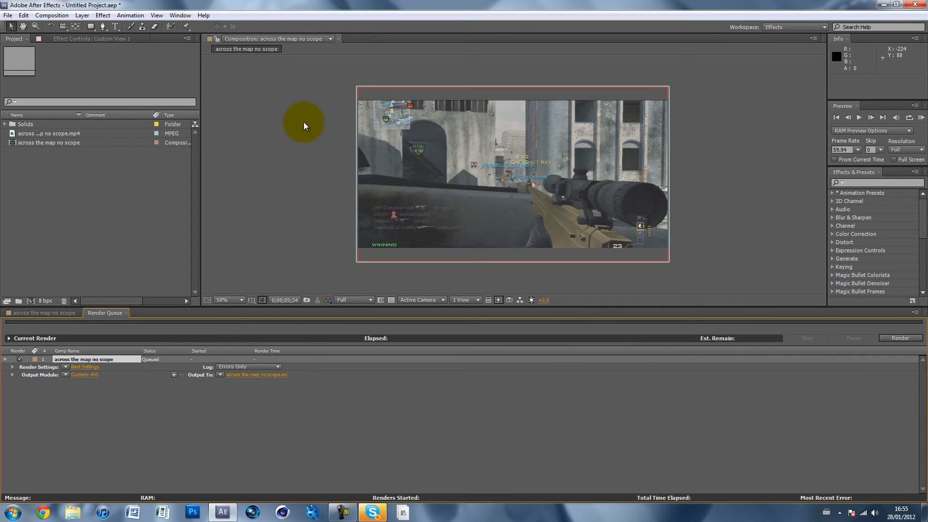
mouse_move(639, 230)
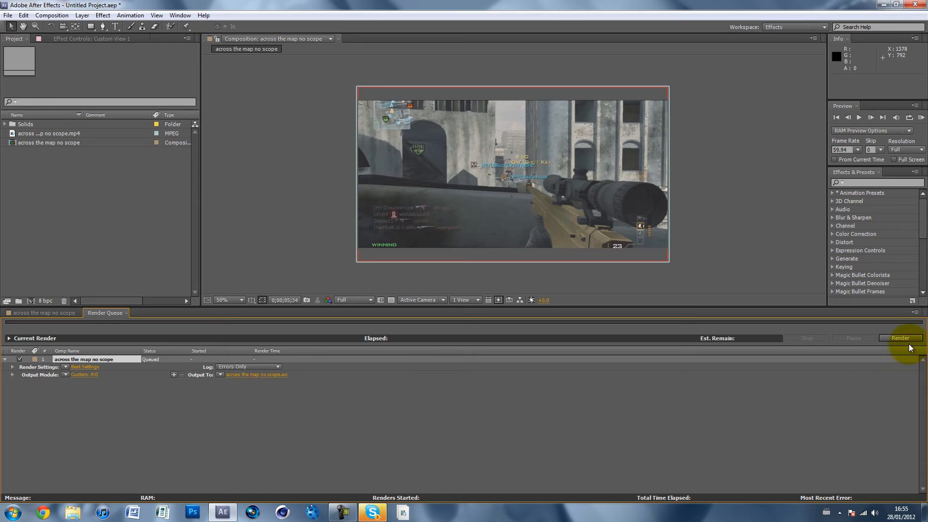
mouse_move(416, 190)
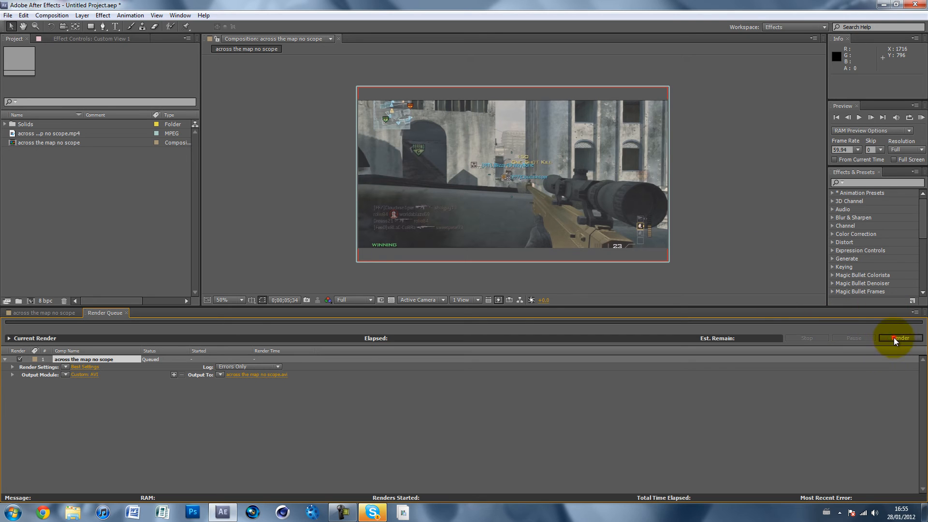
Render the queued composition to completion, then minimize After Effects
click(899, 338)
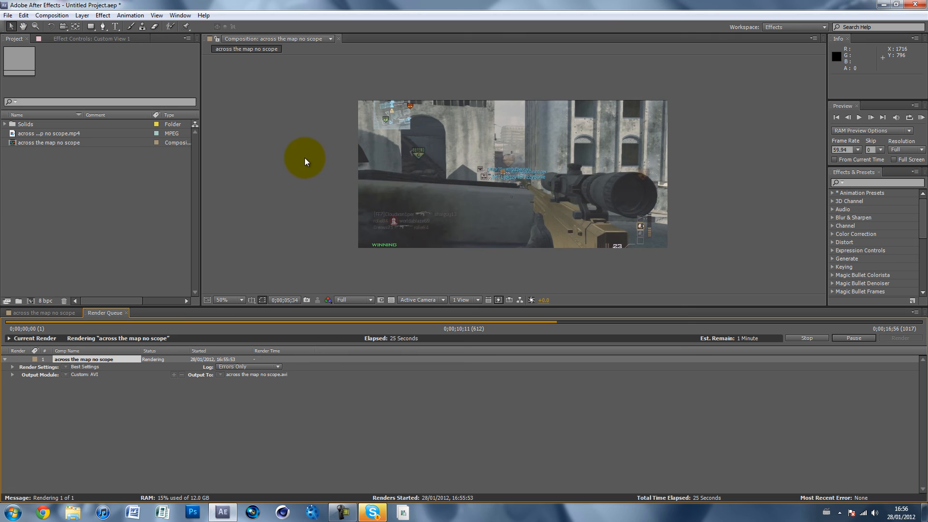
mouse_move(264, 179)
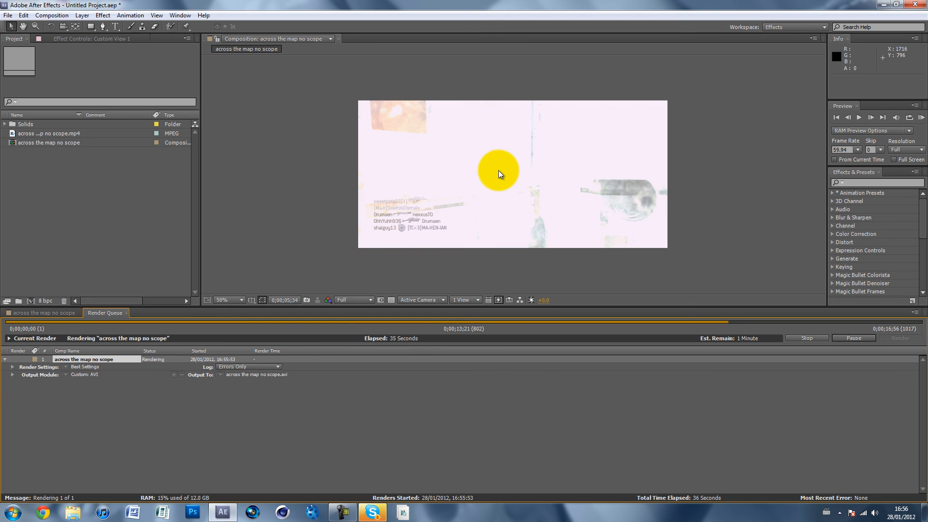
mouse_move(507, 182)
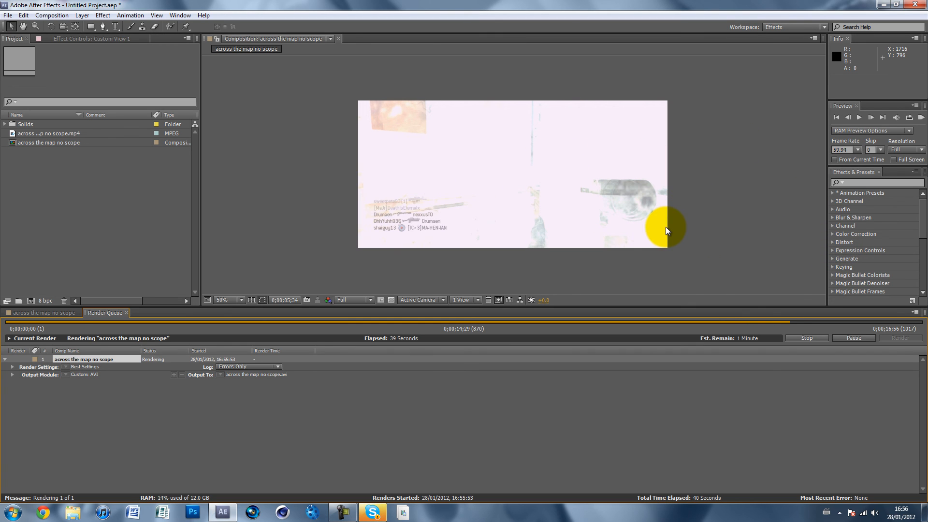
mouse_move(523, 169)
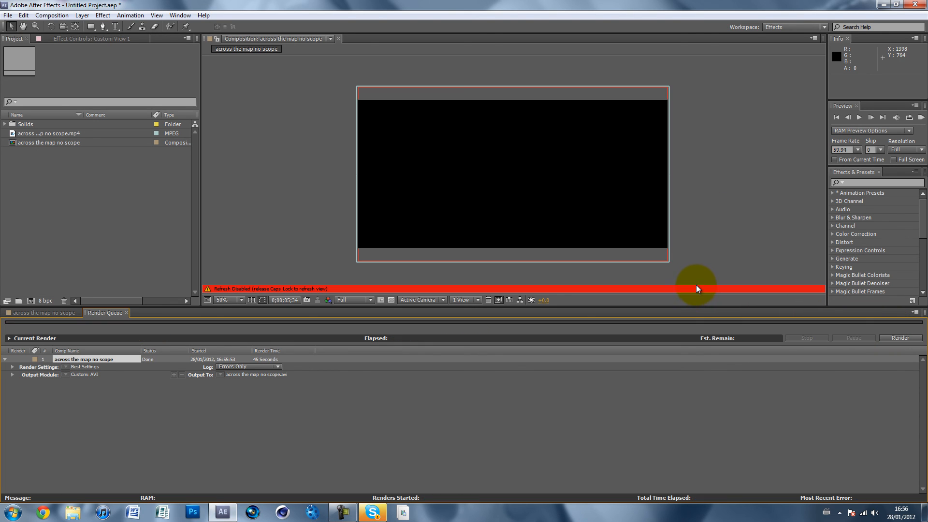
mouse_move(265, 295)
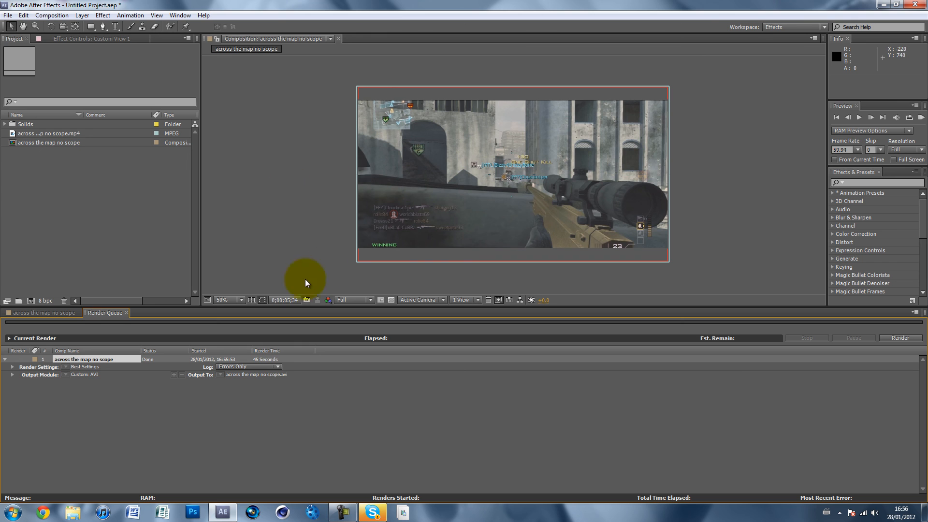
click(899, 4)
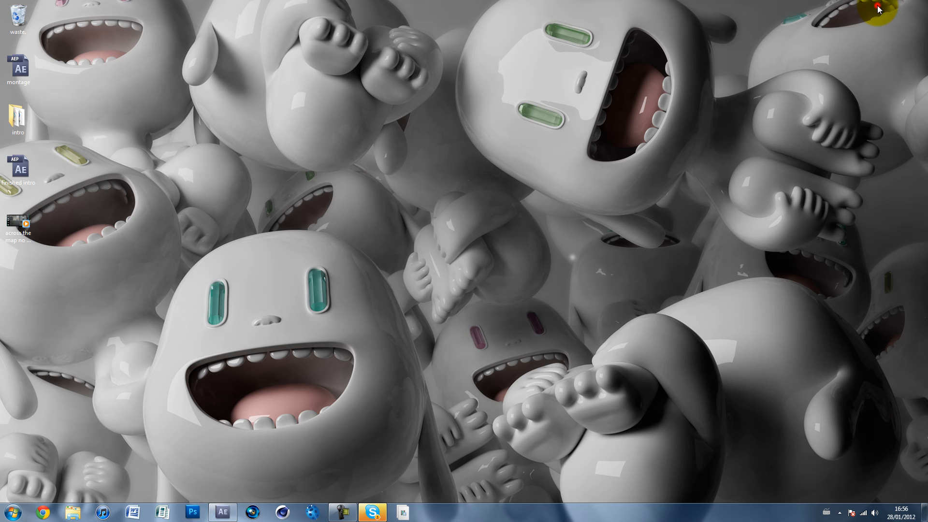
Select the rendered across the map no scope AVI icon on the desktop
click(18, 227)
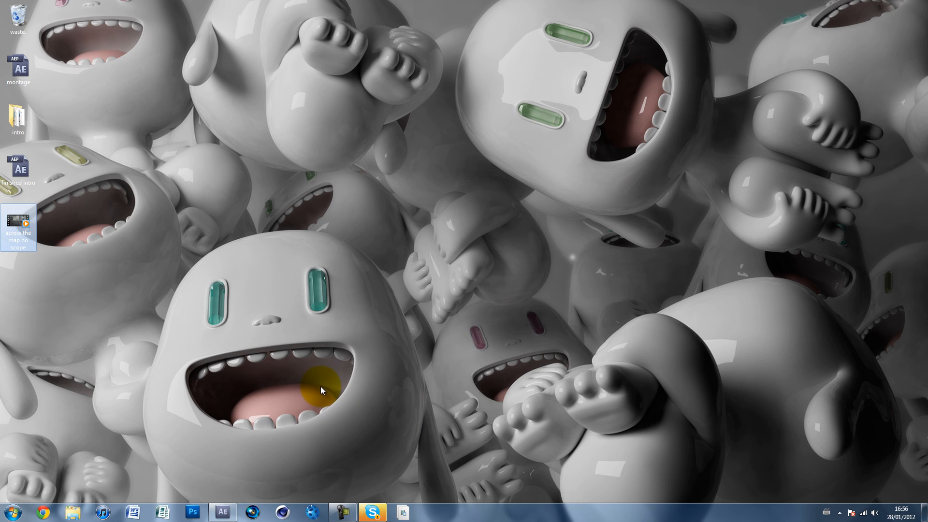
mouse_move(341, 336)
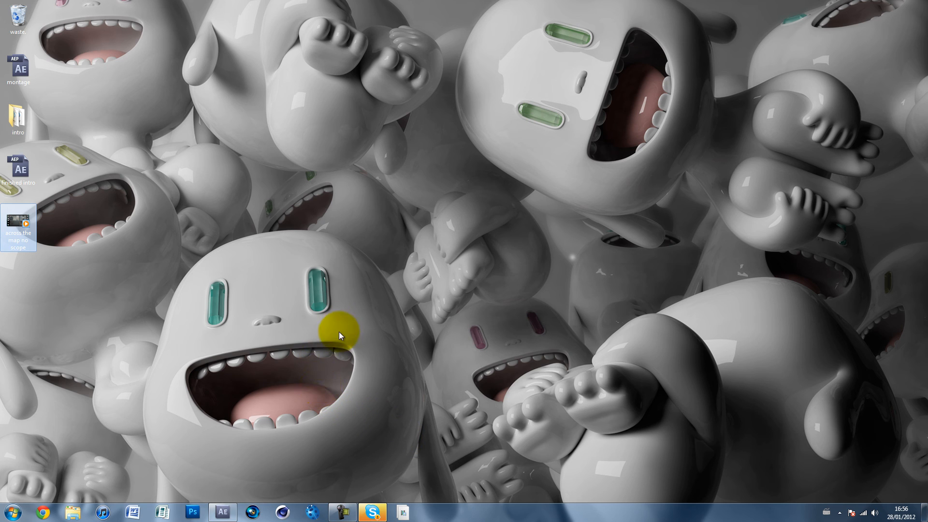